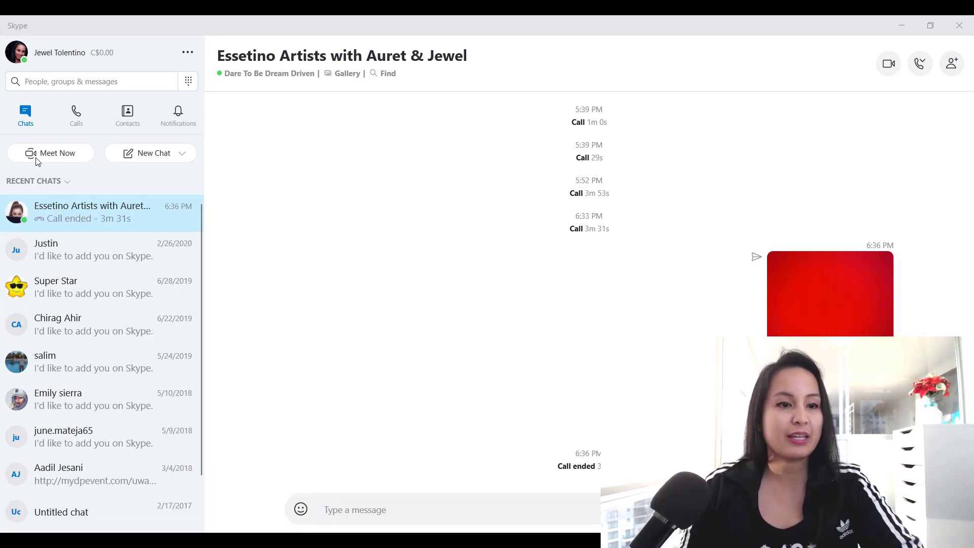
# Choose Meet Now in the left pane to bring up its introduction dialog.
pyautogui.click(51, 153)
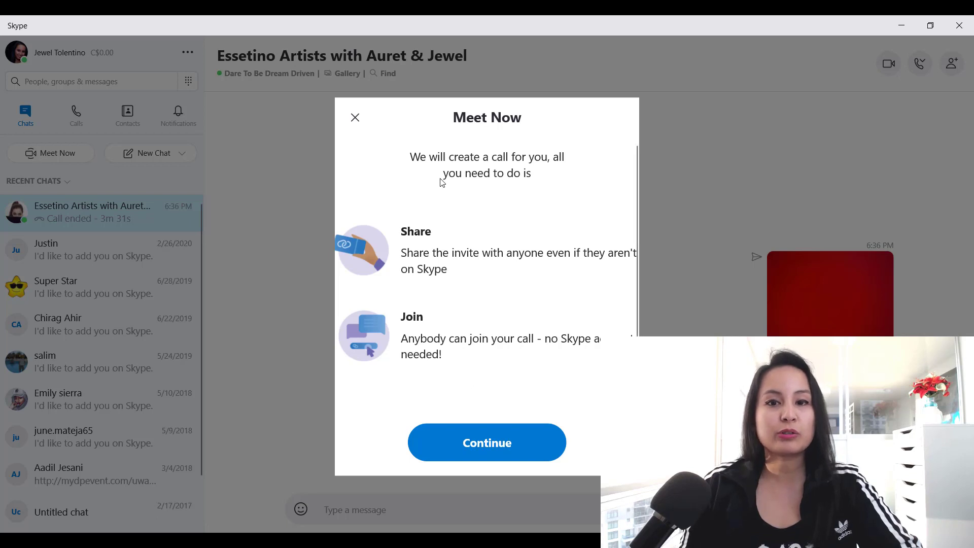
pyautogui.moveTo(416, 204)
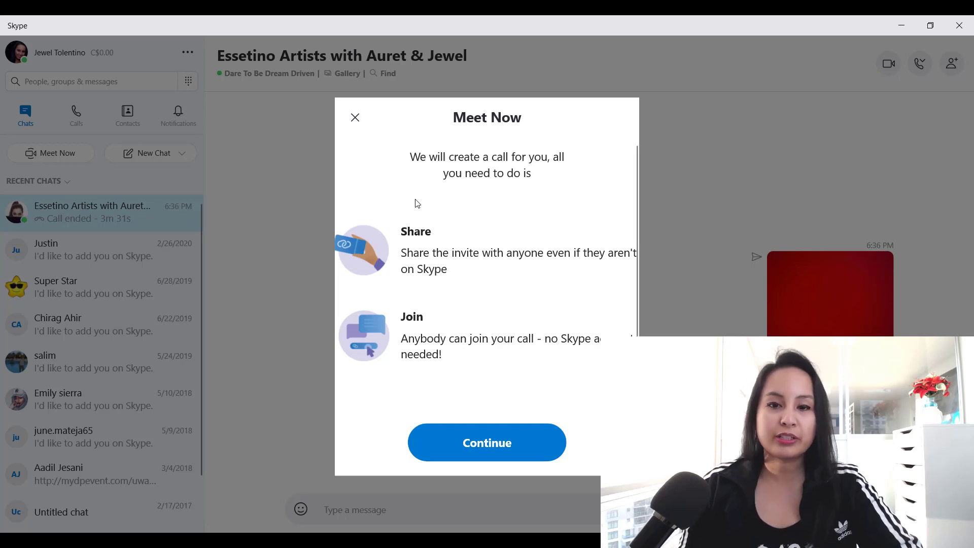
pyautogui.moveTo(463, 265)
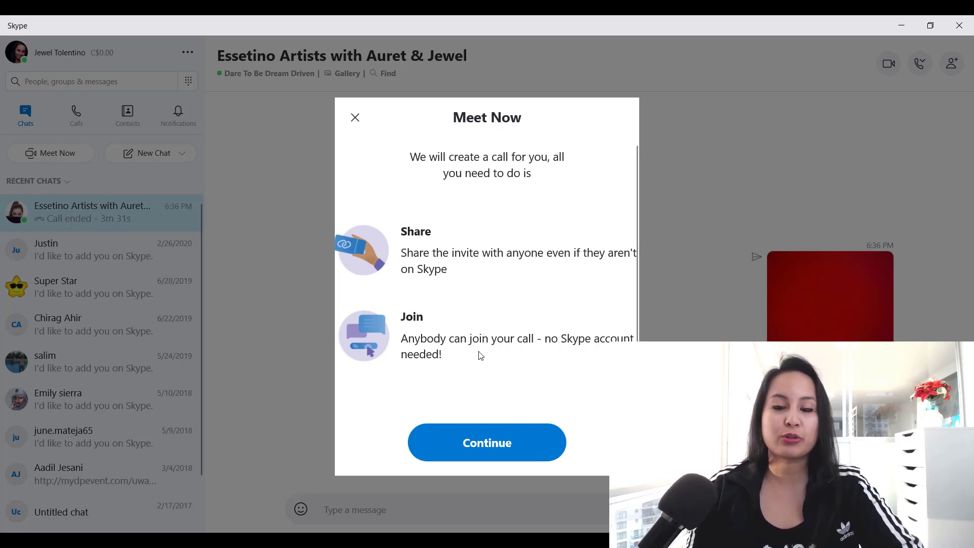
pyautogui.moveTo(538, 358)
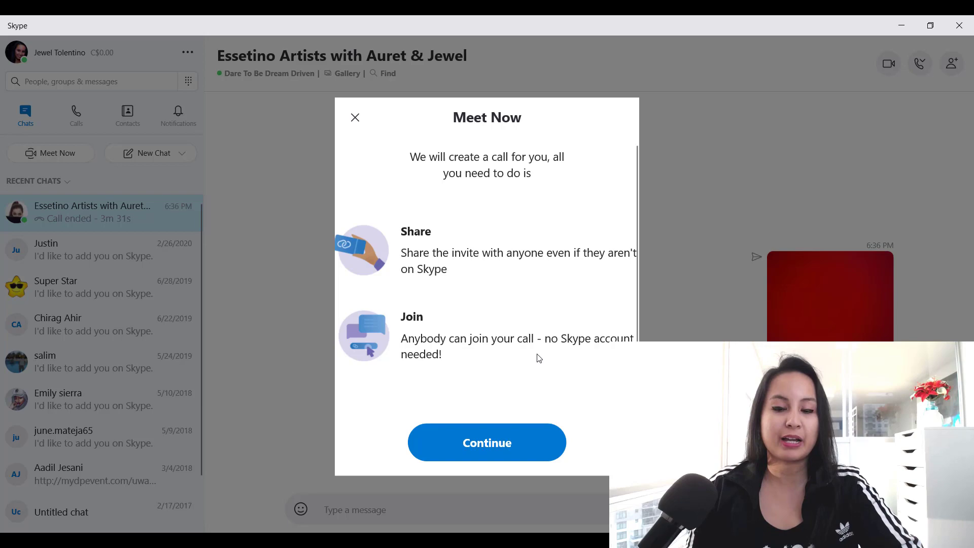
pyautogui.moveTo(493, 445)
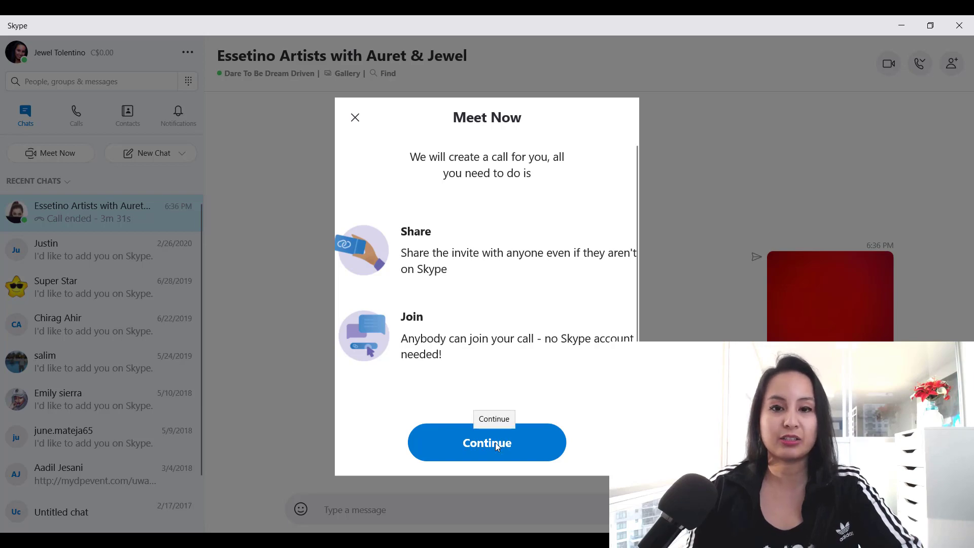
# Continue to generate the join.skype.com call link and copy it from Share invite.
pyautogui.click(486, 442)
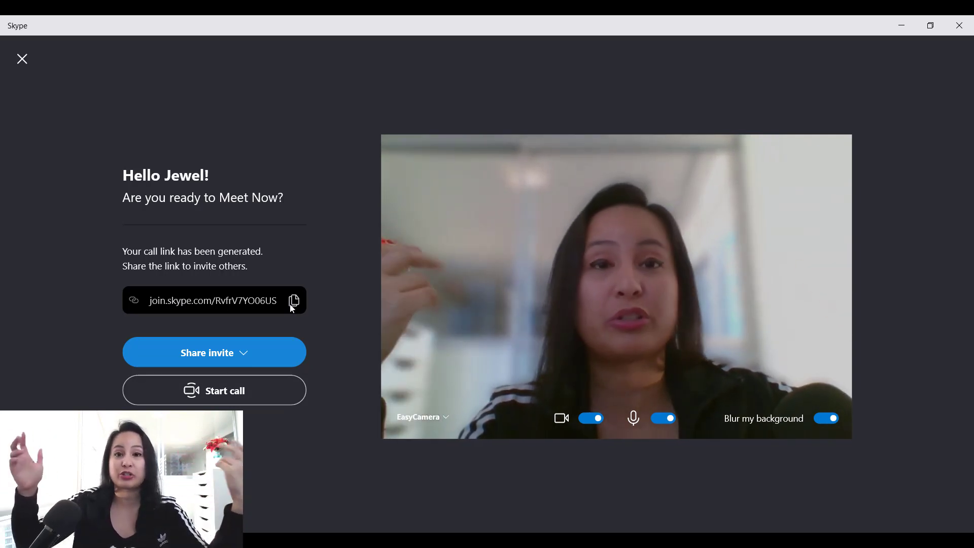
pyautogui.moveTo(214, 352)
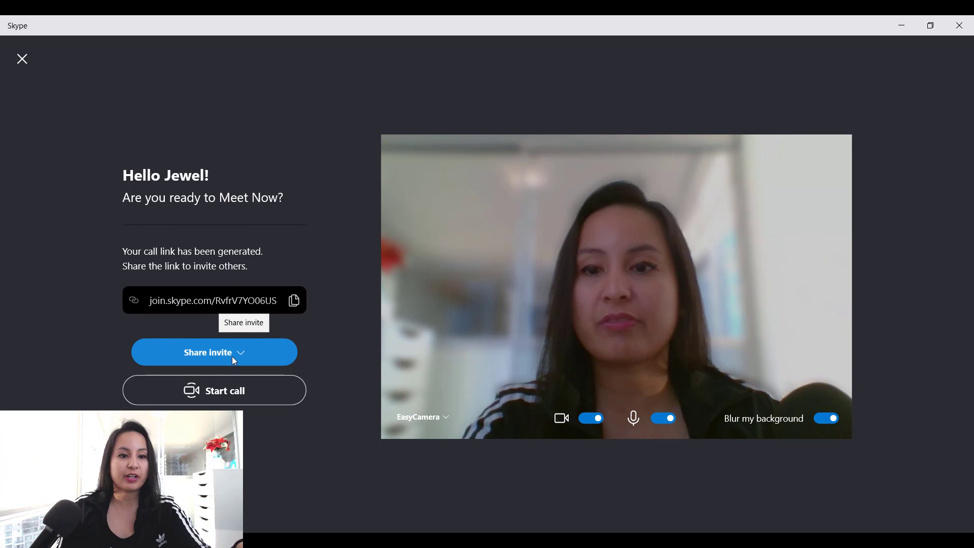
pyautogui.click(214, 352)
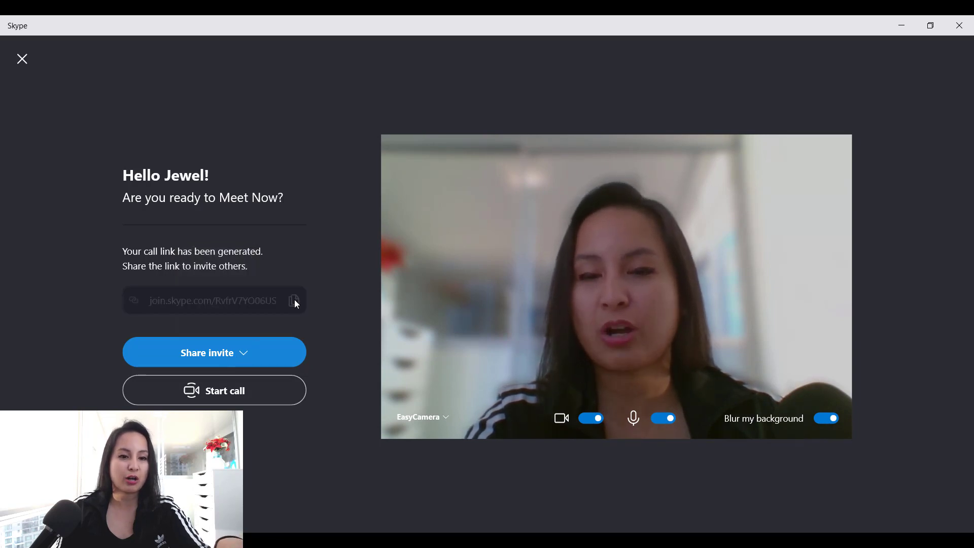
pyautogui.click(294, 300)
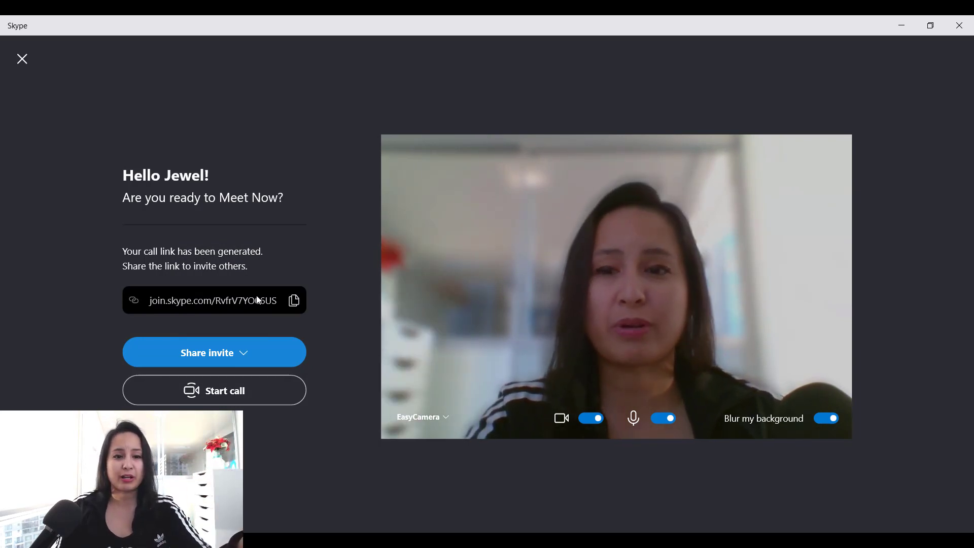
pyautogui.moveTo(351, 352)
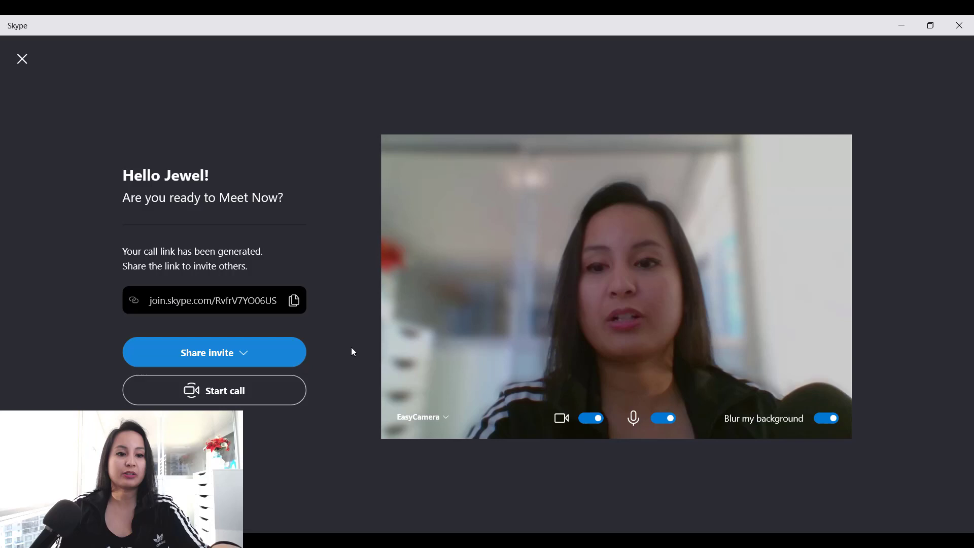
pyautogui.moveTo(214, 398)
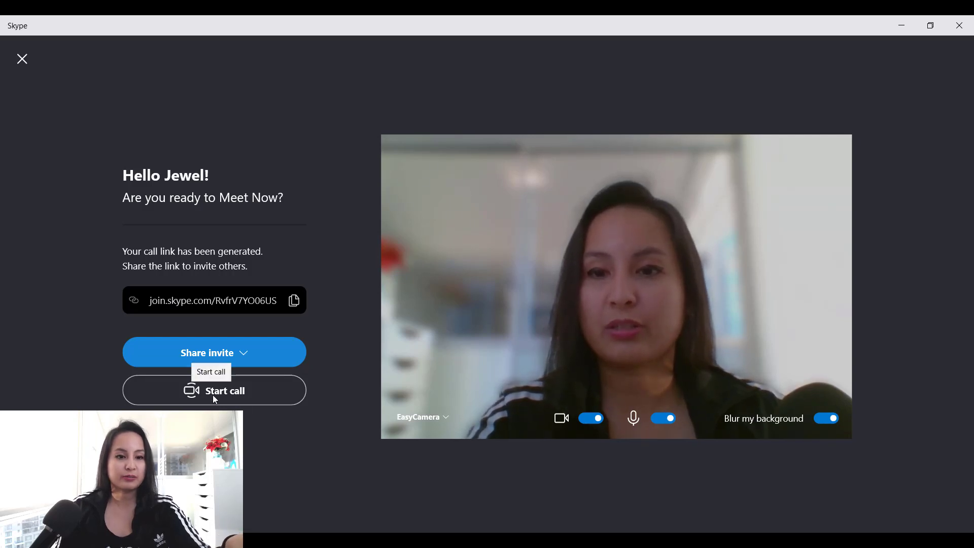
# Start the call solo, mute the microphone, dismiss the Bitdefender notice, and hang up.
pyautogui.click(214, 390)
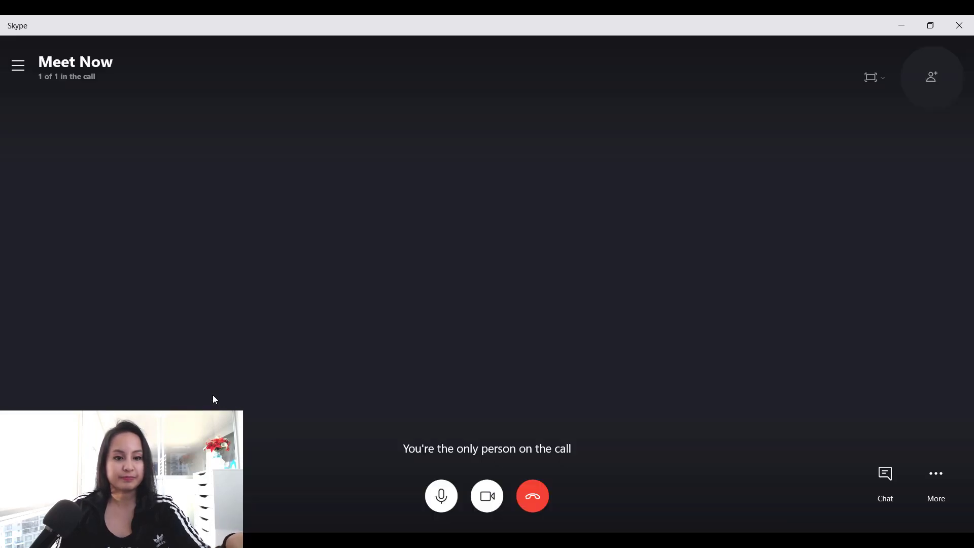
pyautogui.click(485, 495)
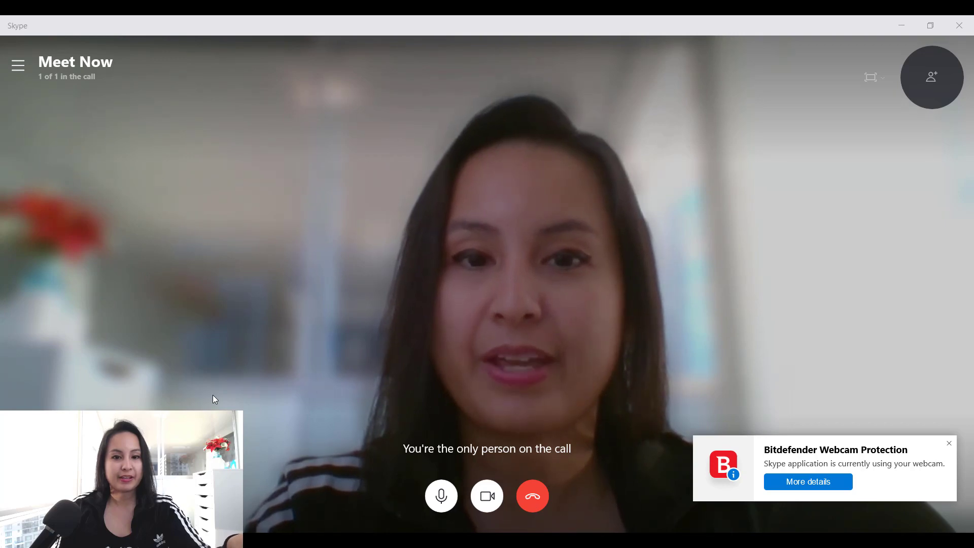
pyautogui.click(441, 496)
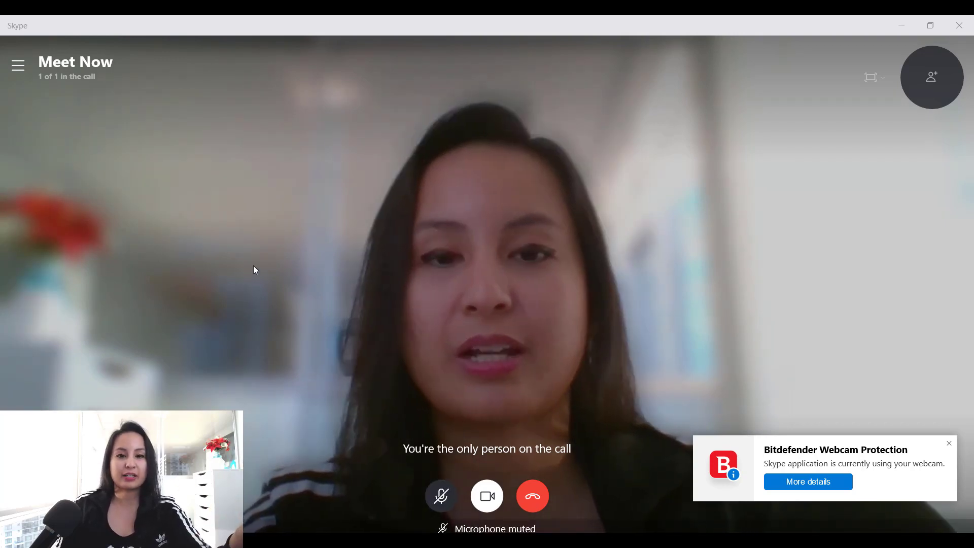
pyautogui.click(948, 443)
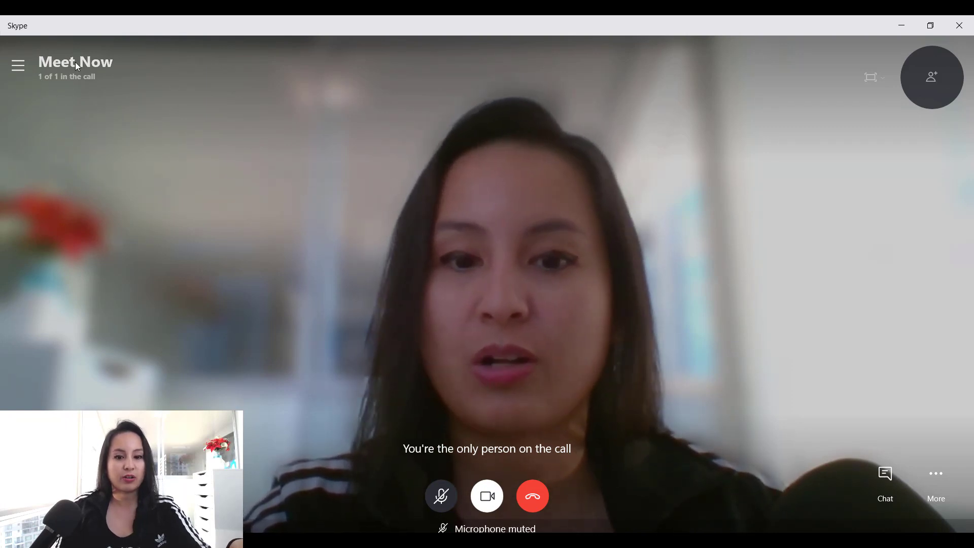
pyautogui.moveTo(189, 243)
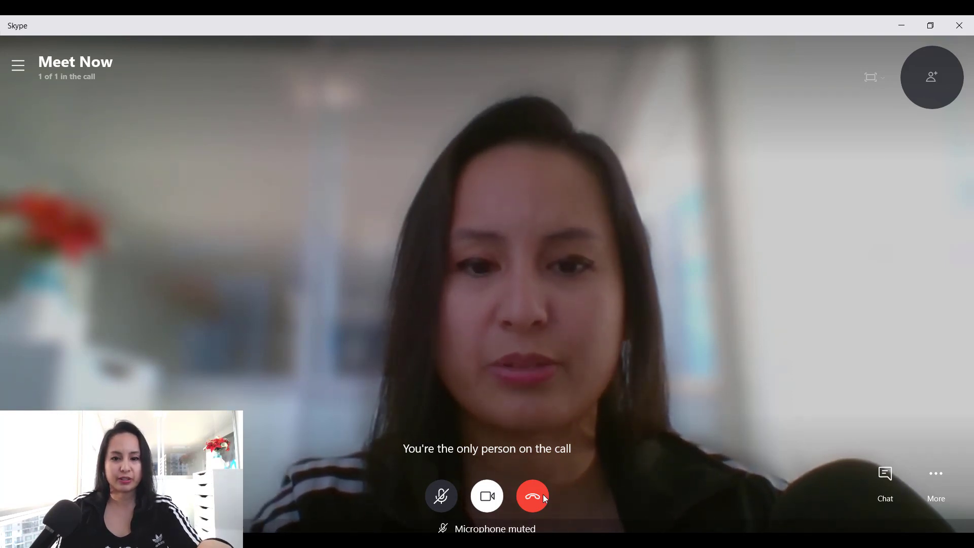
pyautogui.click(533, 496)
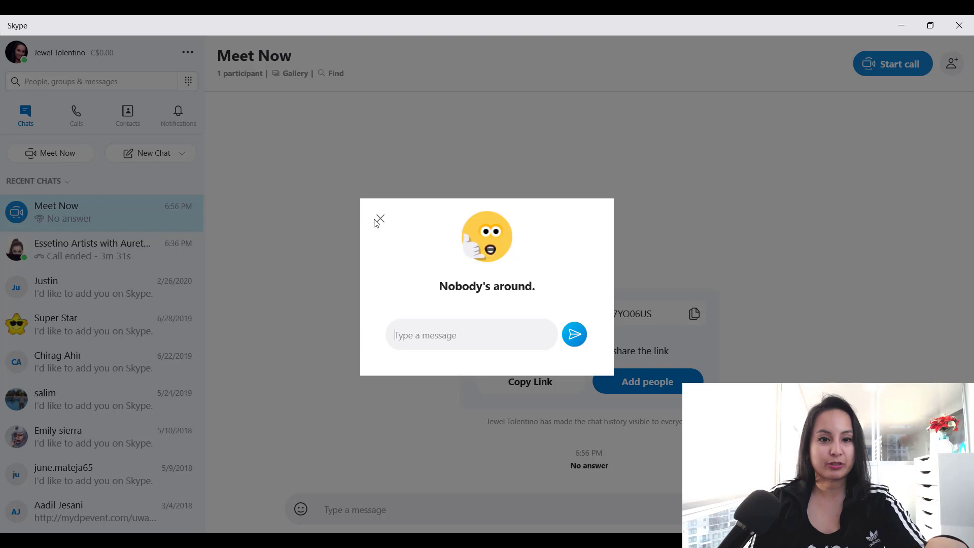
# Close the Nobody's around popup and copy the join link from the Meet Now chat.
pyautogui.click(379, 220)
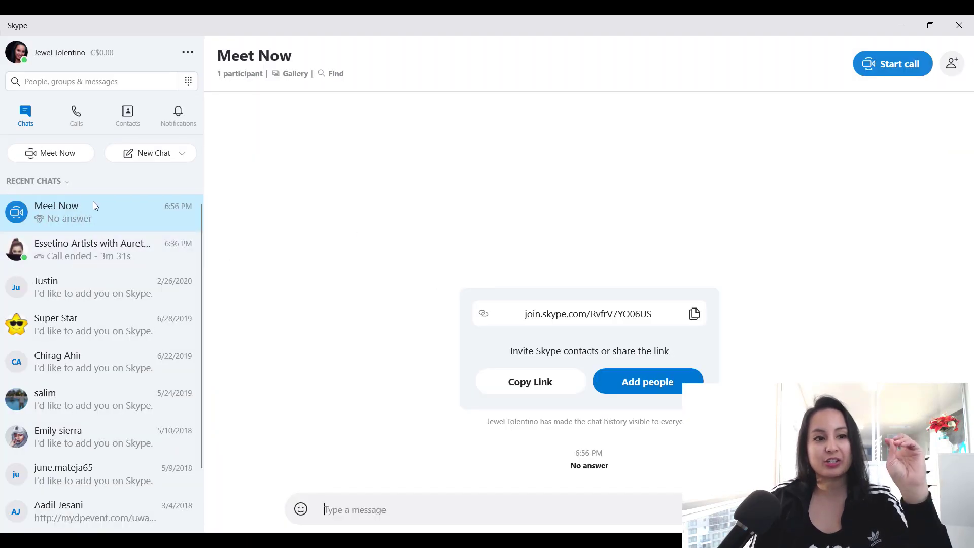
pyautogui.moveTo(436, 242)
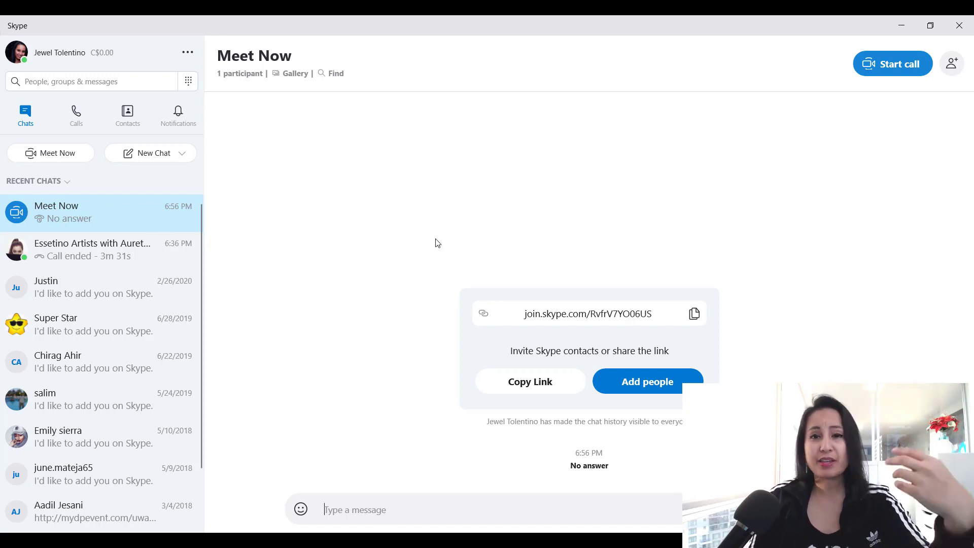
pyautogui.moveTo(466, 237)
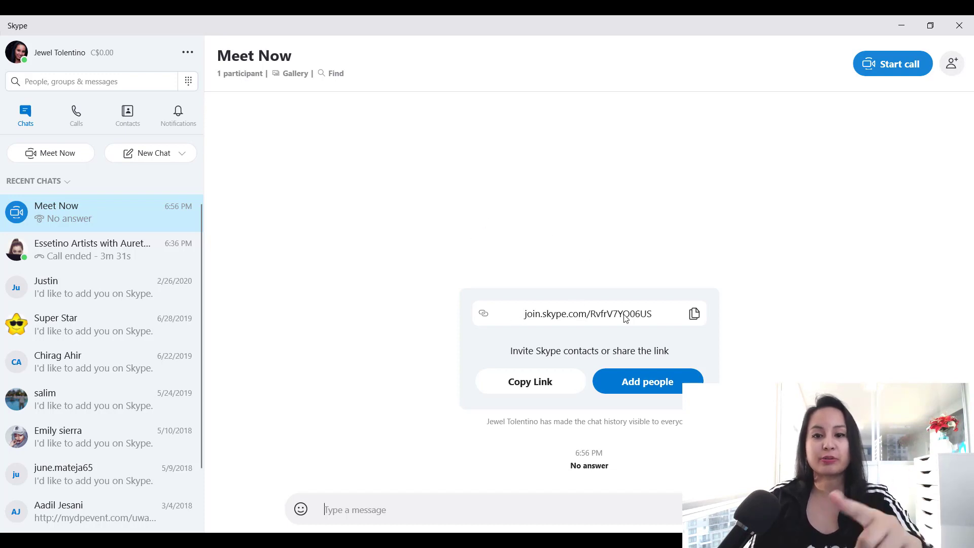
pyautogui.moveTo(661, 322)
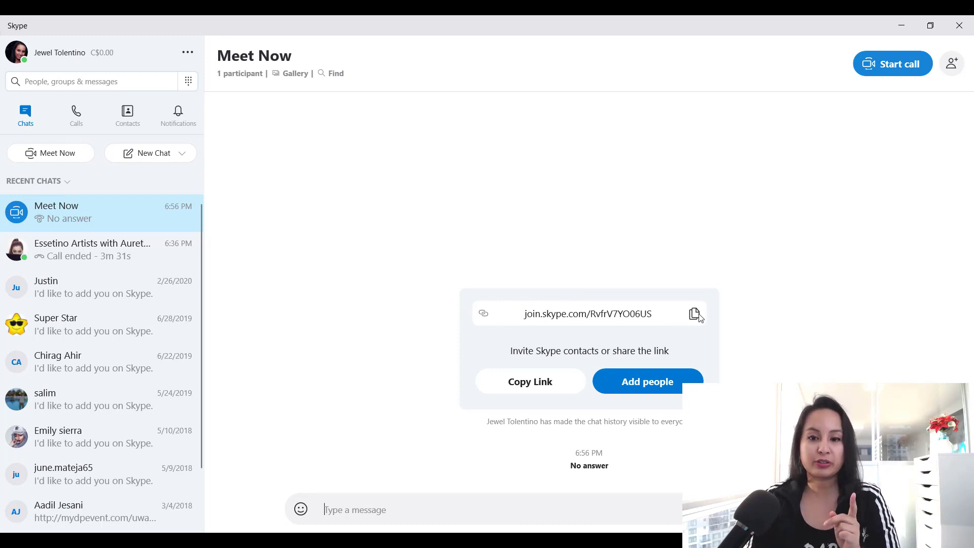
pyautogui.click(694, 313)
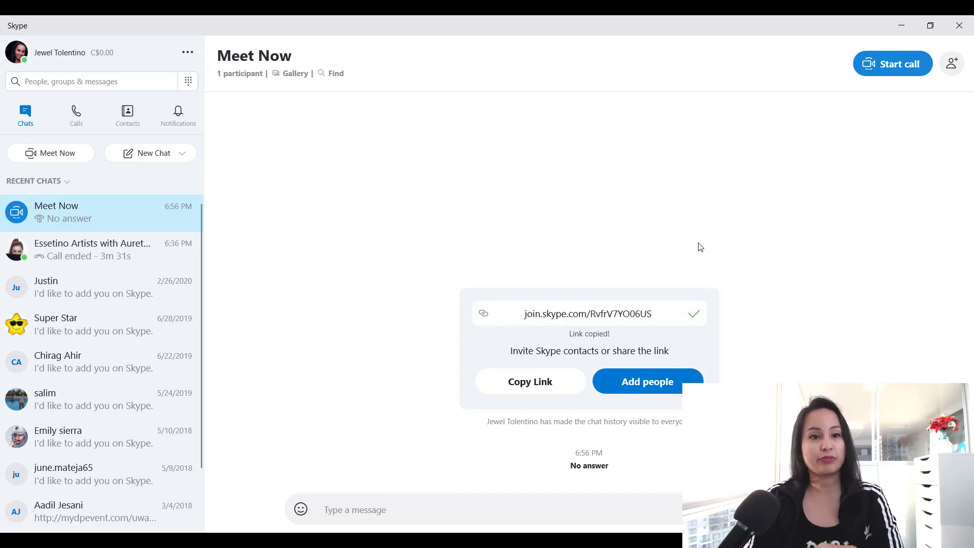